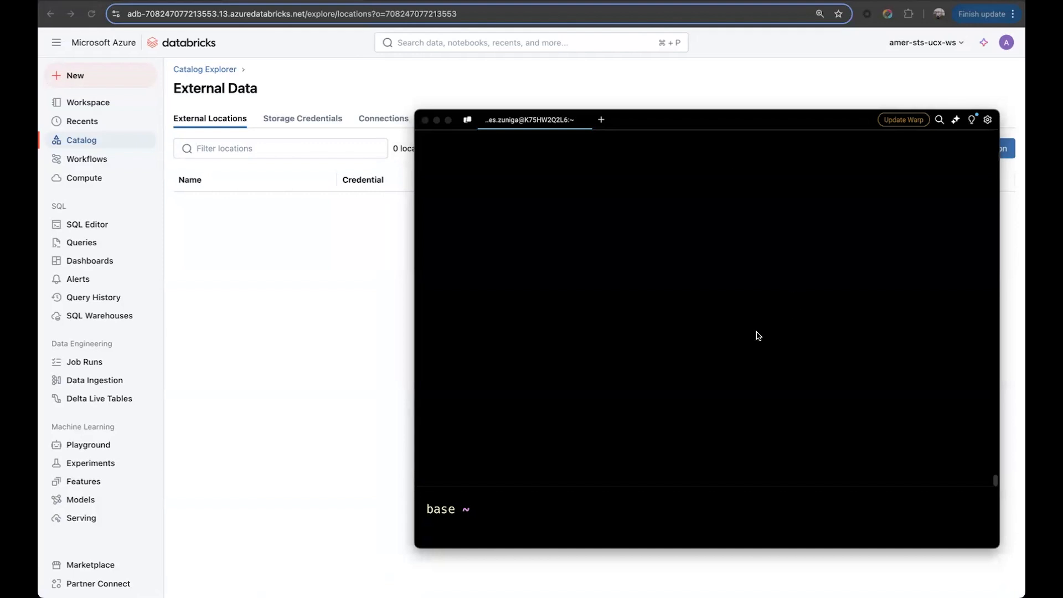
# Run UCX principal-prefix-access for STS-MIGRATION-DEMO, then start migrate-credentials with the subscription IDs.
pyautogui.write('databricks labs ucx principal-prefix-access -p STS-MIGRATION-DEMO --subscription-ids 3f2e4d32-8e8d-46d6-82bc-5bb8d962328b')
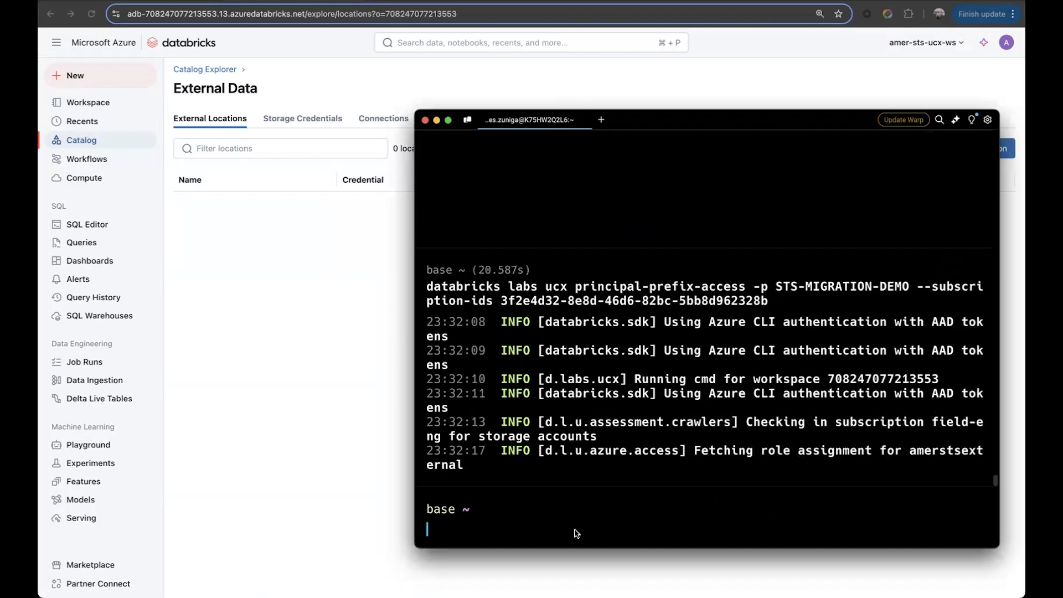
pyautogui.write("databricks labs ucx migrate-credentials --subscription-ids '3f2e4d32-8e8d-46d6-82bc-5bb8d962328b' -p STS-MIGRATION-DEMO")
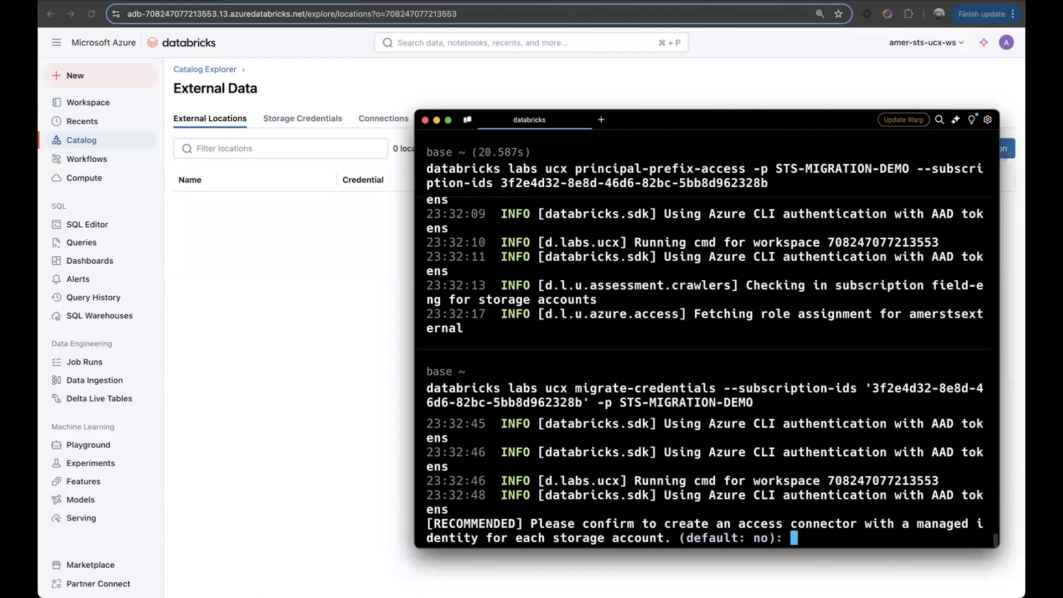
# Answer 'yes' to create an access connector per storage account.
pyautogui.write('ye')
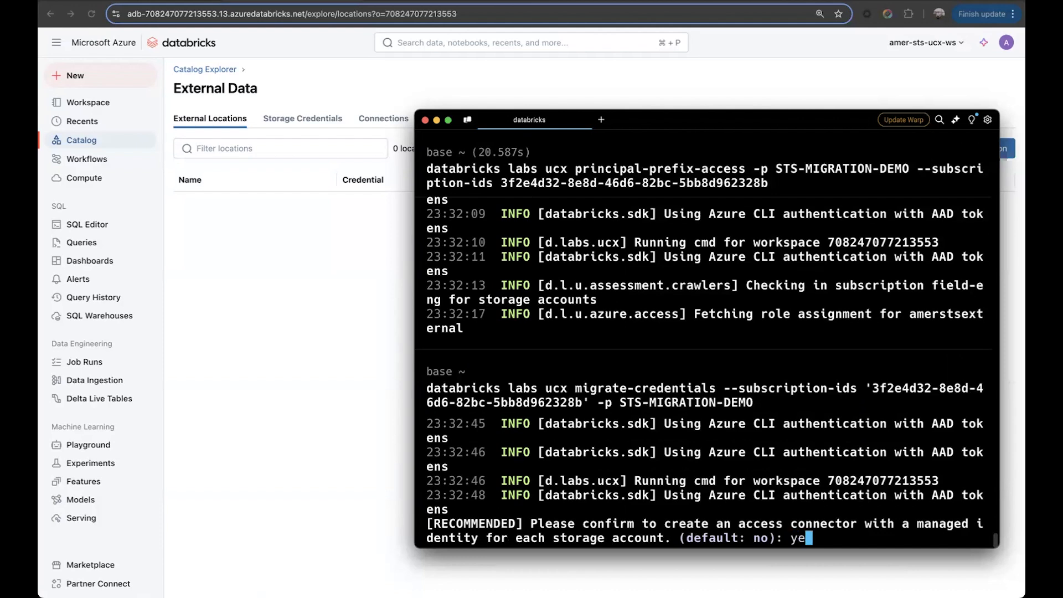
pyautogui.press('enter')
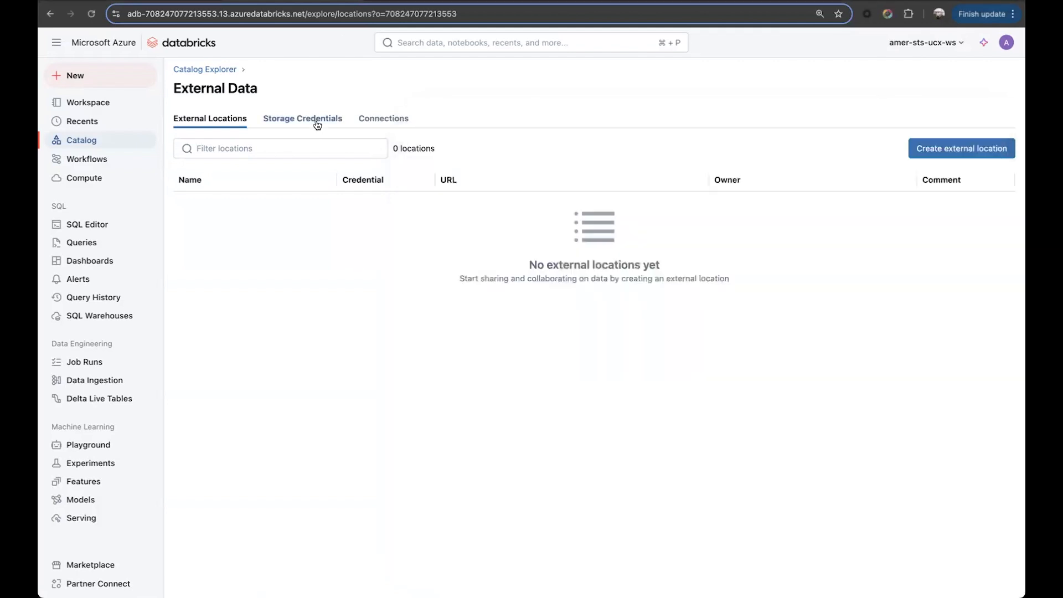
# View Storage Credentials and the new ac-amerstsexternal credential details.
pyautogui.click(302, 119)
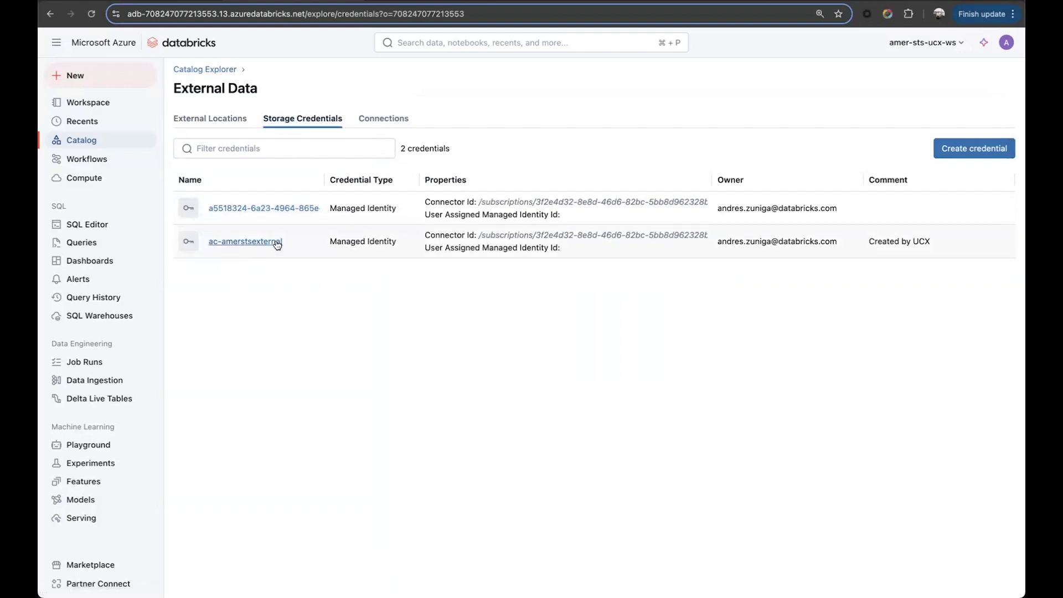
pyautogui.click(241, 241)
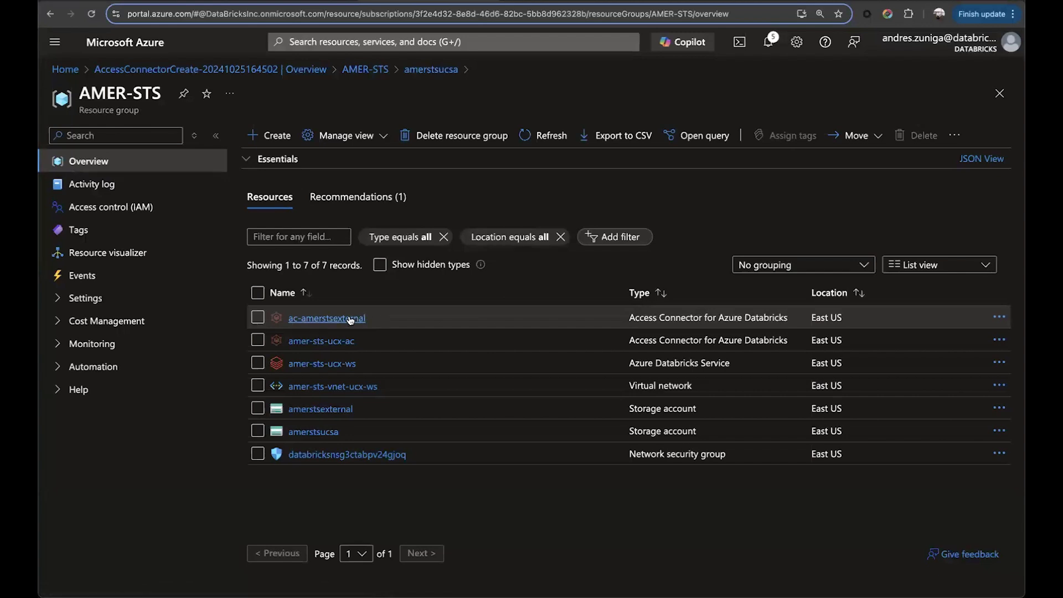
# Check the ac-amerstsexternal connector's CreatedBy: ucx tag, then return to the Databricks credential.
pyautogui.click(325, 318)
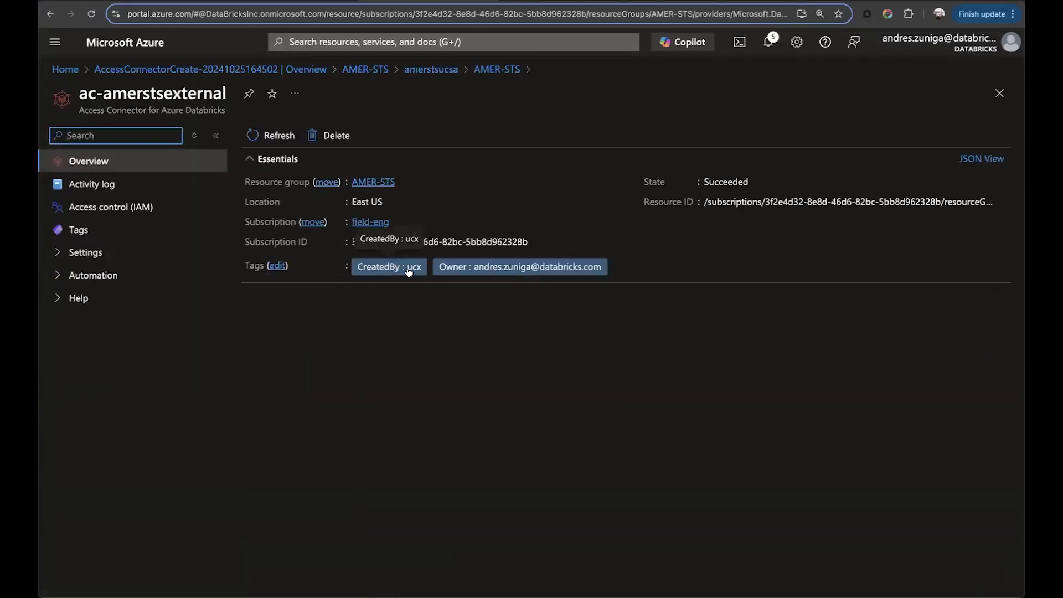
pyautogui.click(364, 69)
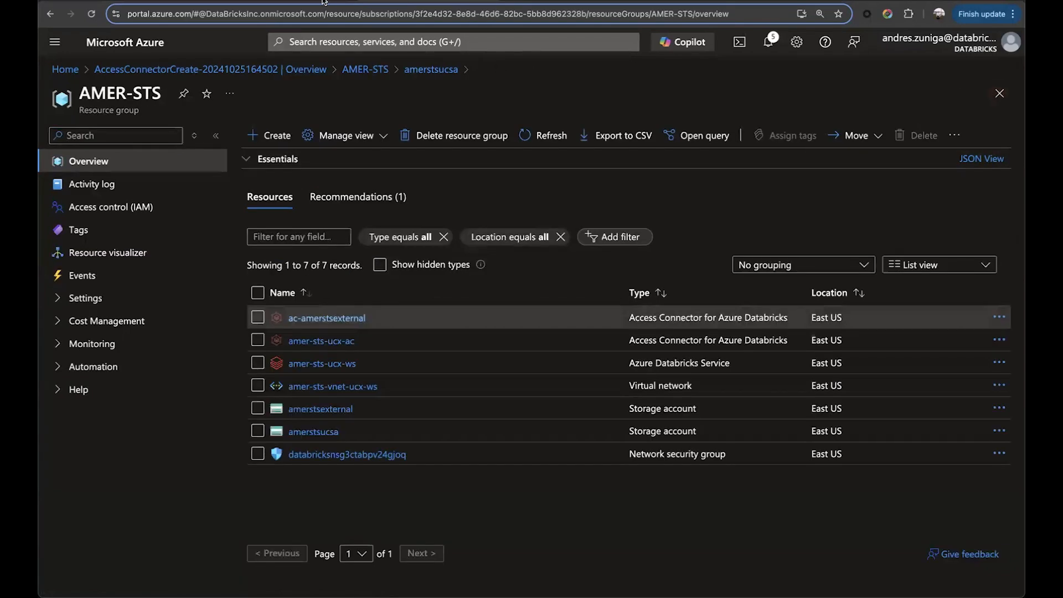
pyautogui.click(326, 317)
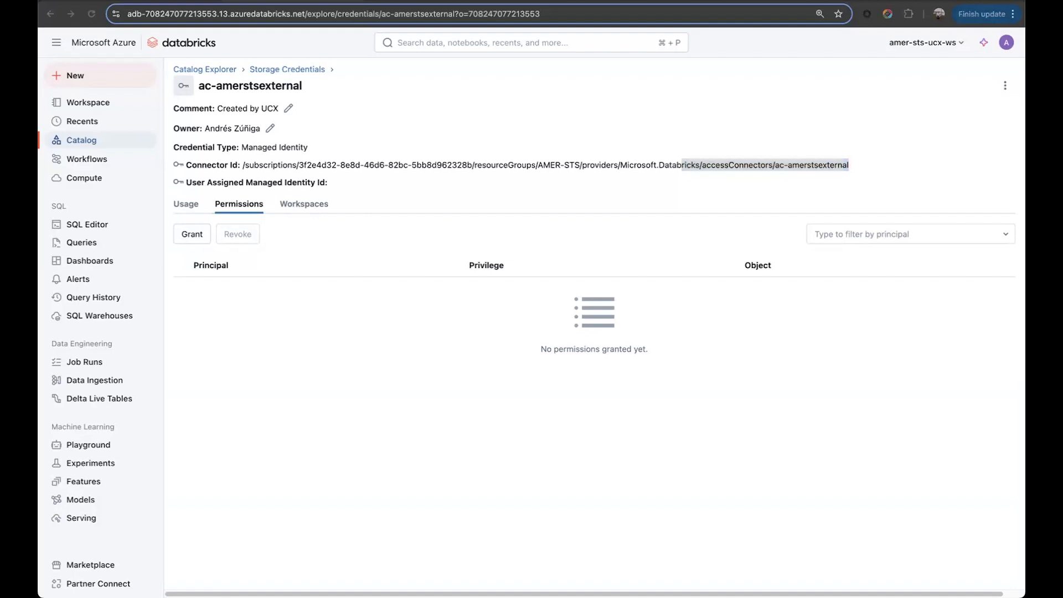
pyautogui.moveTo(460, 342)
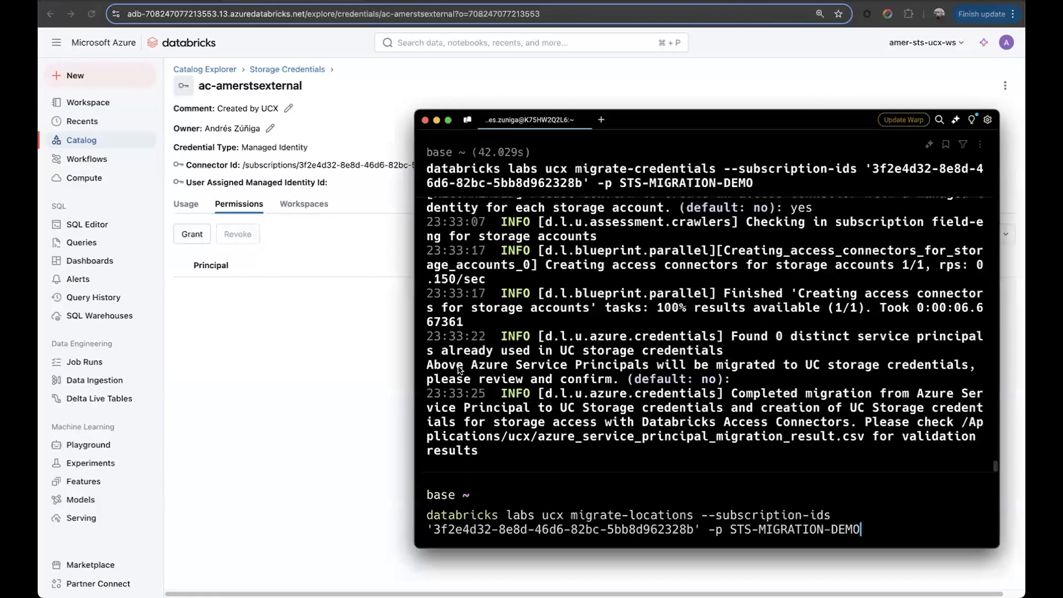
pyautogui.moveTo(608, 501)
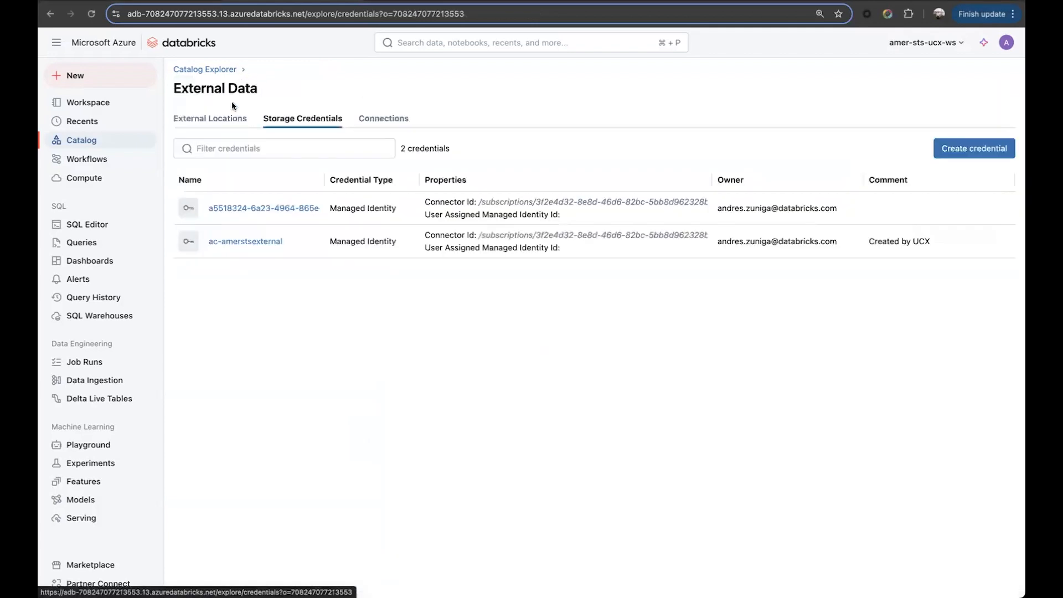
# Inspect externaldata_amerstsexternal_uc_workshop_ext_db external location and its three granted privileges.
pyautogui.click(209, 118)
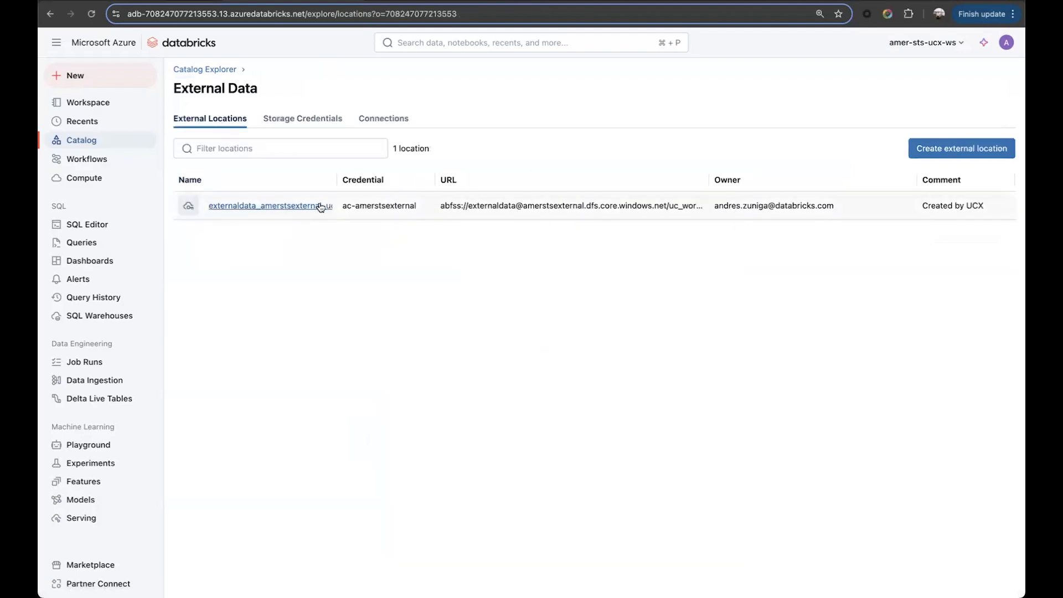
pyautogui.click(264, 206)
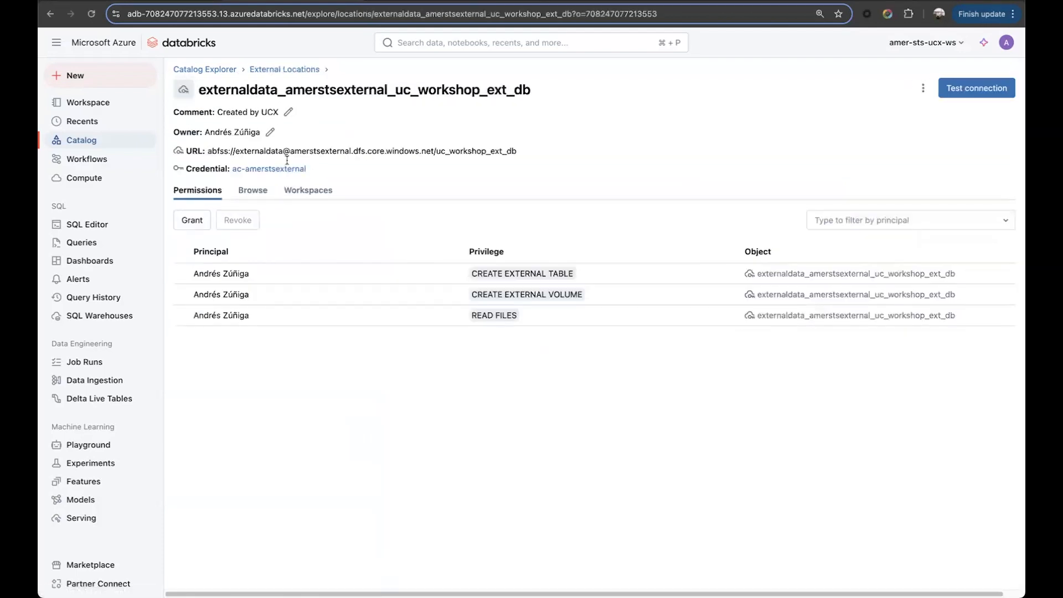
pyautogui.moveTo(209, 151); pyautogui.dragTo(361, 151)
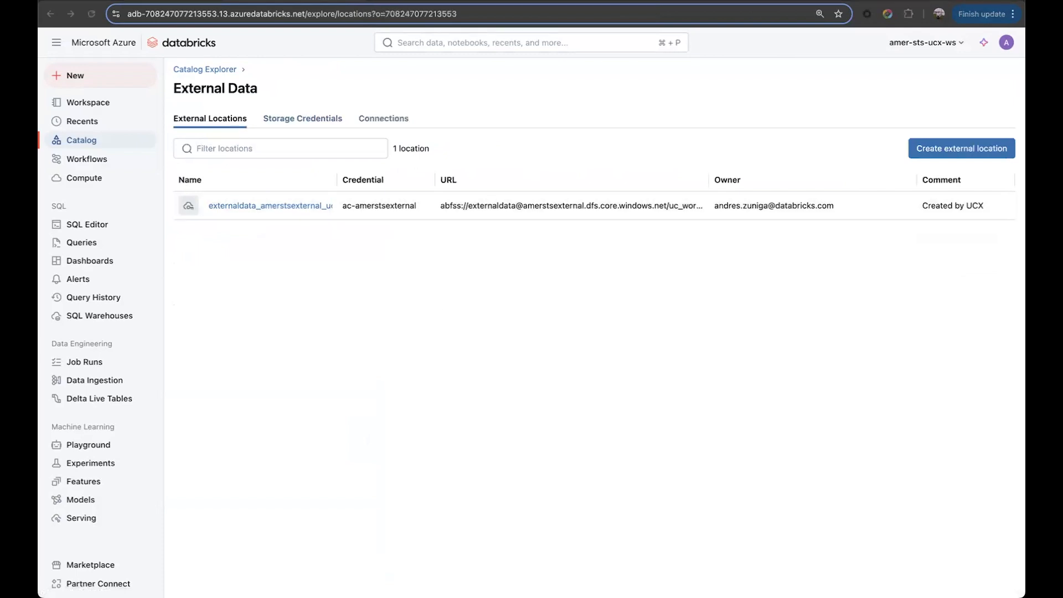
pyautogui.moveTo(578, 330)
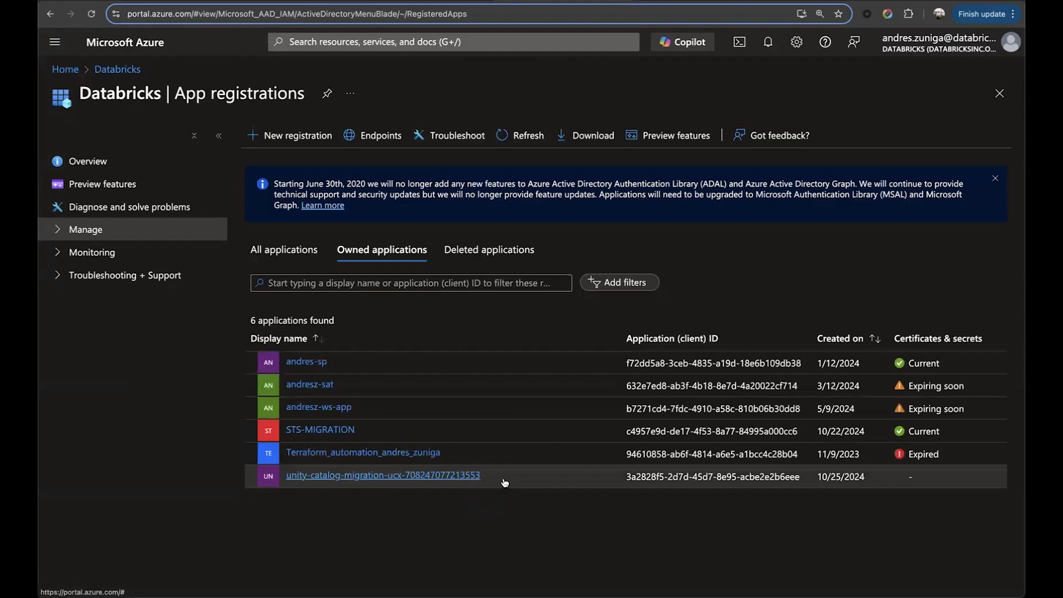
pyautogui.moveTo(424, 476)
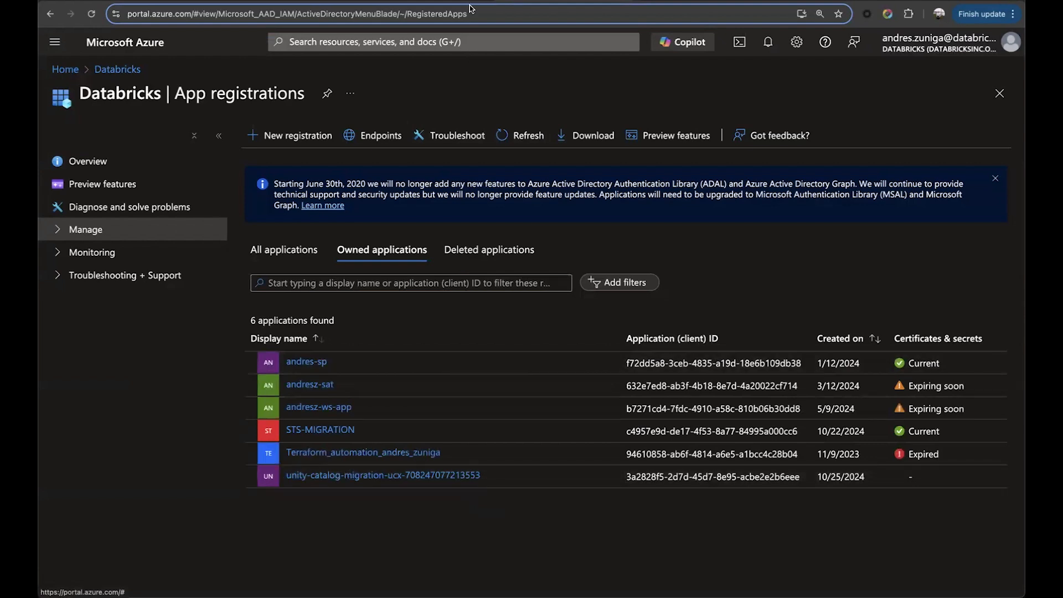
pyautogui.moveTo(420, 89)
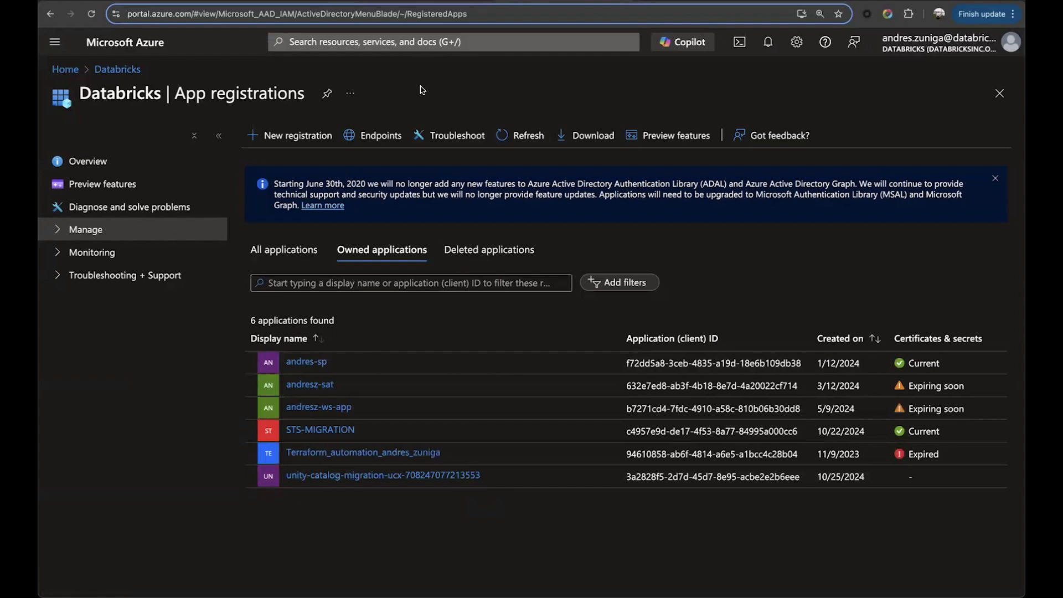